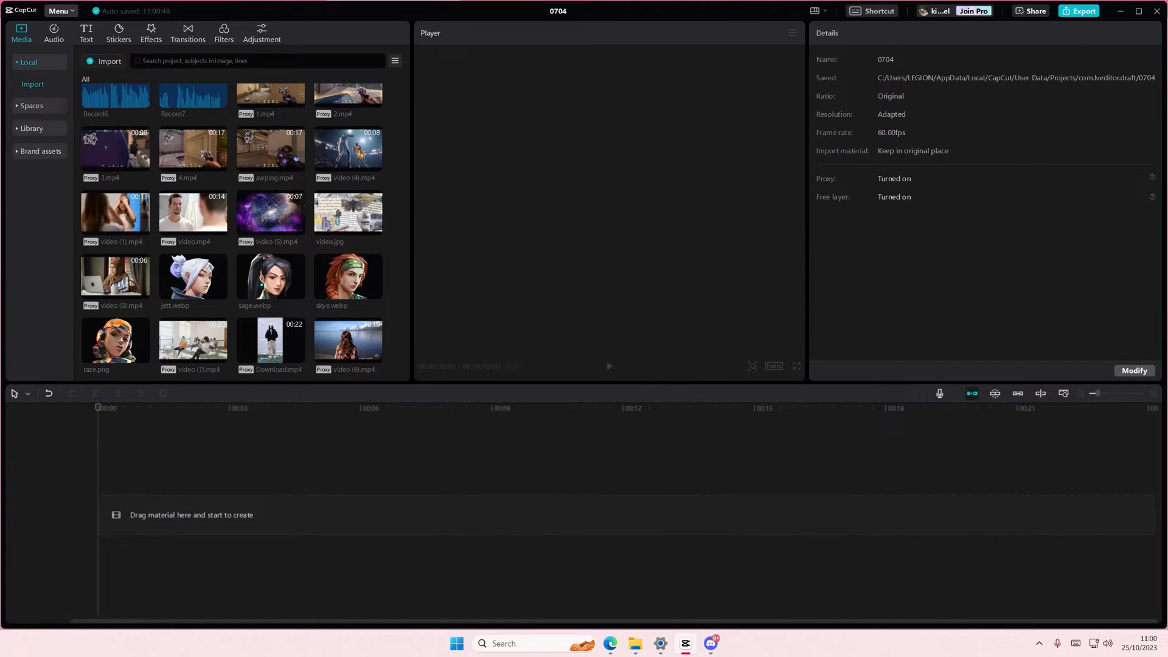
mouse_move(409, 240)
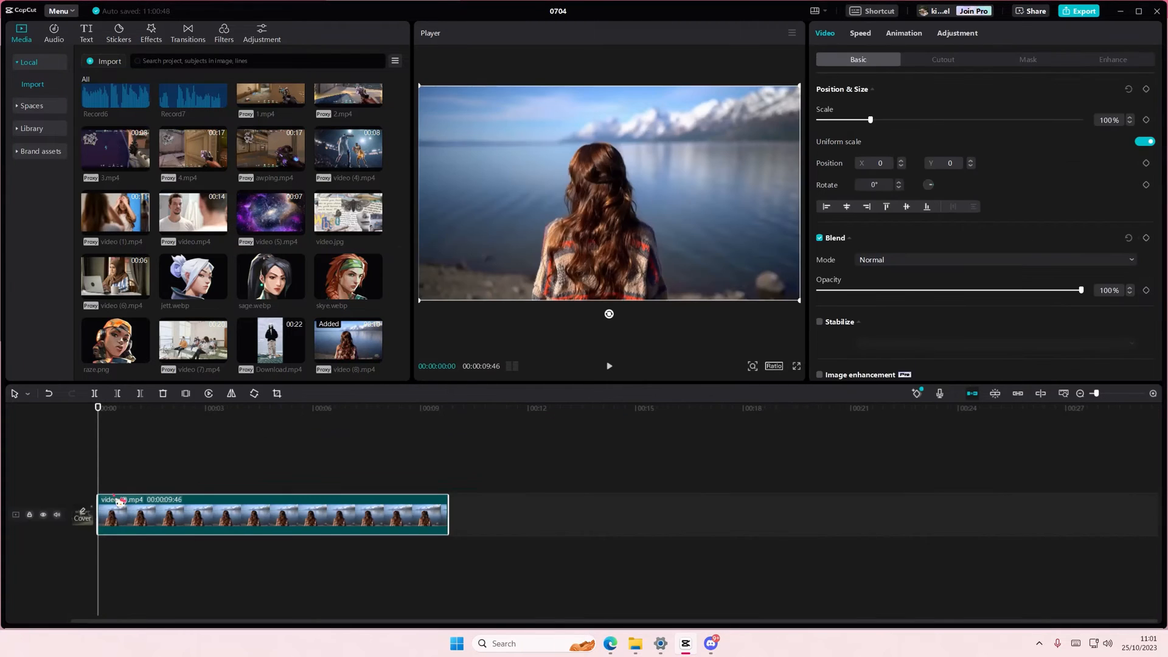
Duplicate the lake clip onto a second track and auto-cut-out the woman on the top copy
click(56, 514)
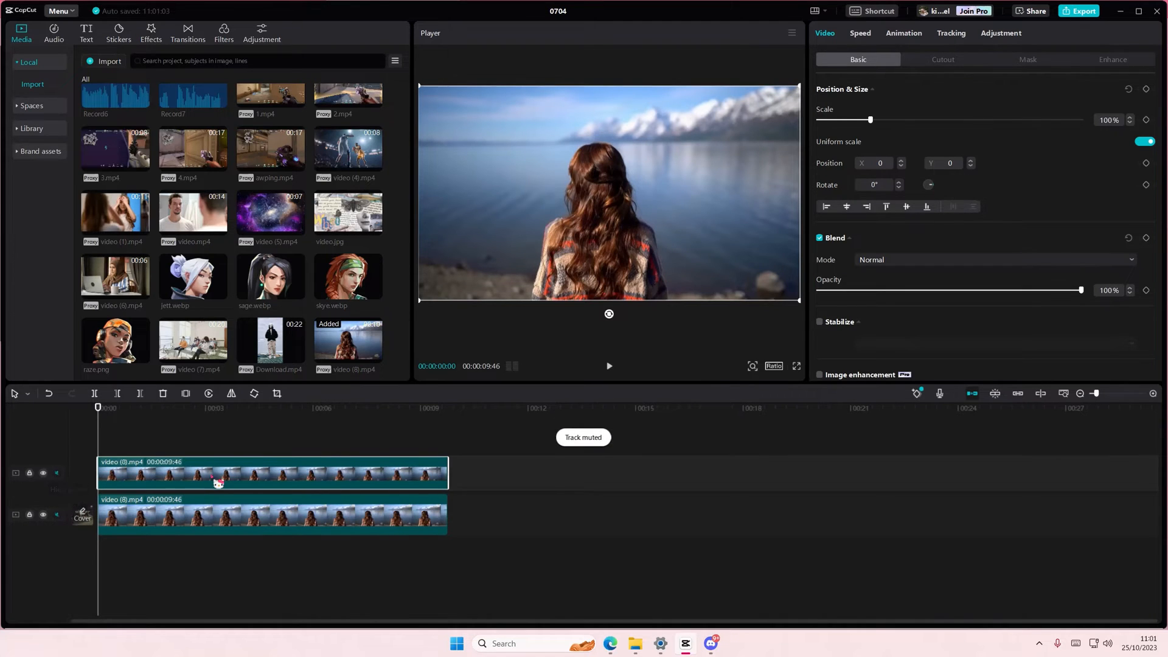
click(941, 59)
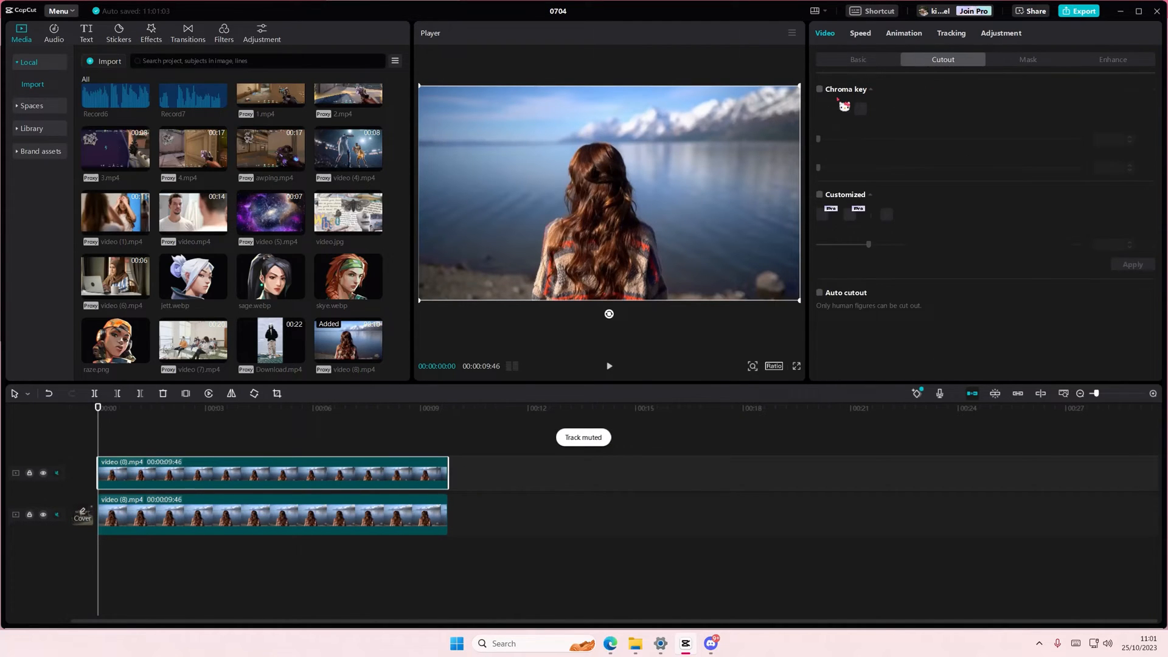
click(818, 292)
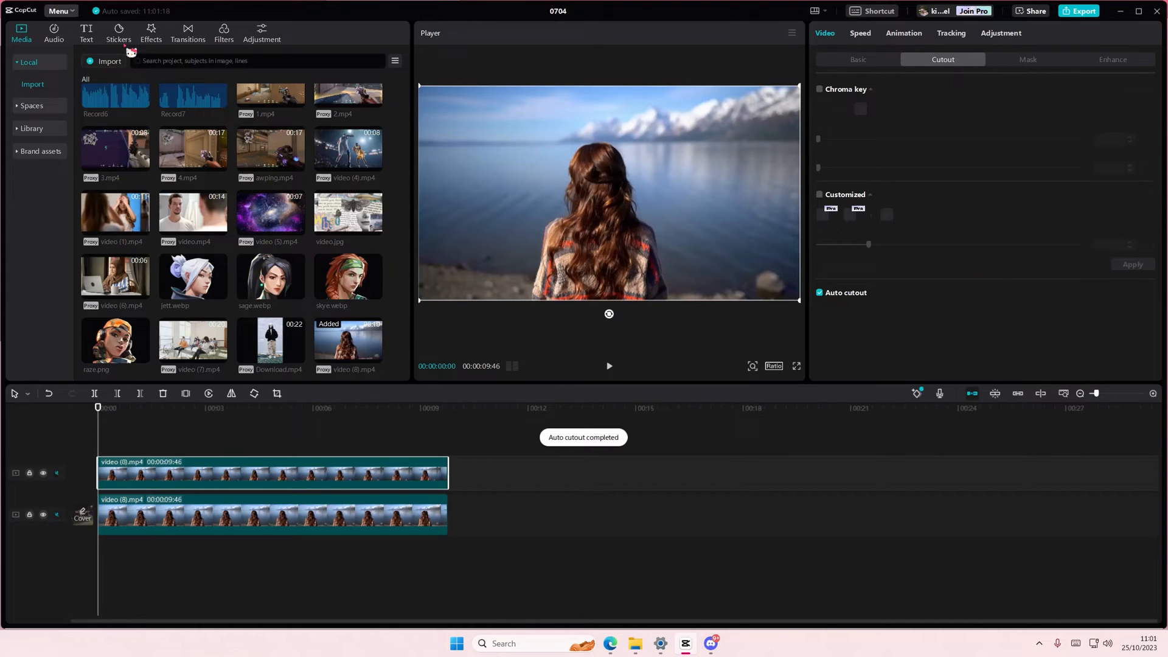
Add the Folds V texture effect to the bottom background clip
click(151, 30)
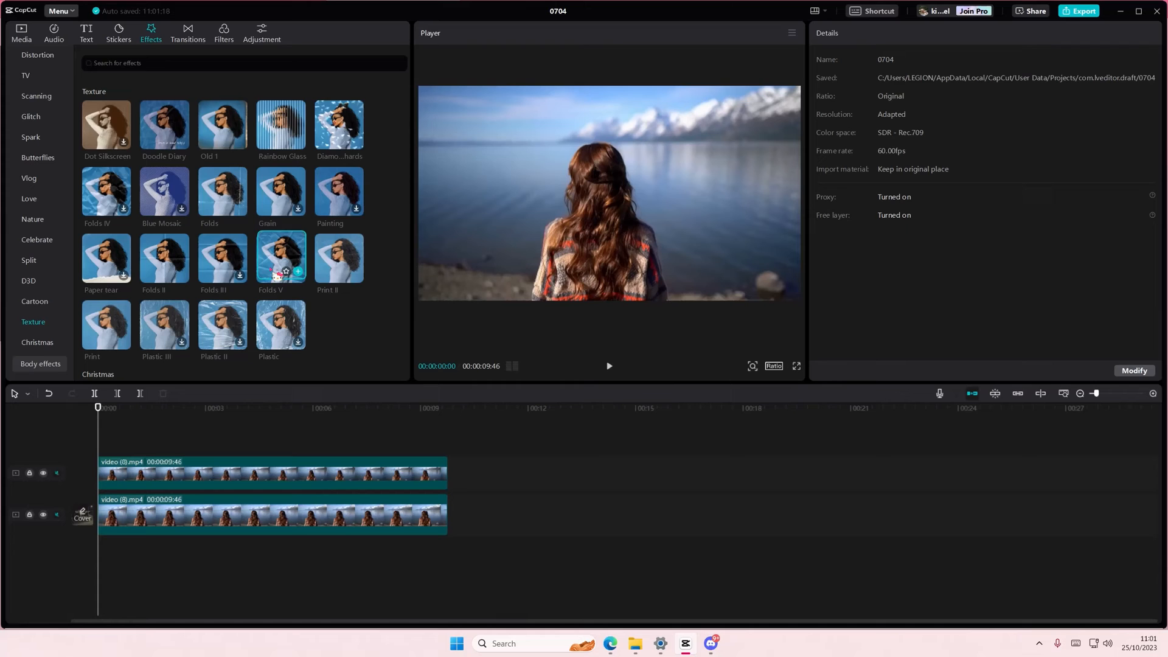
click(271, 513)
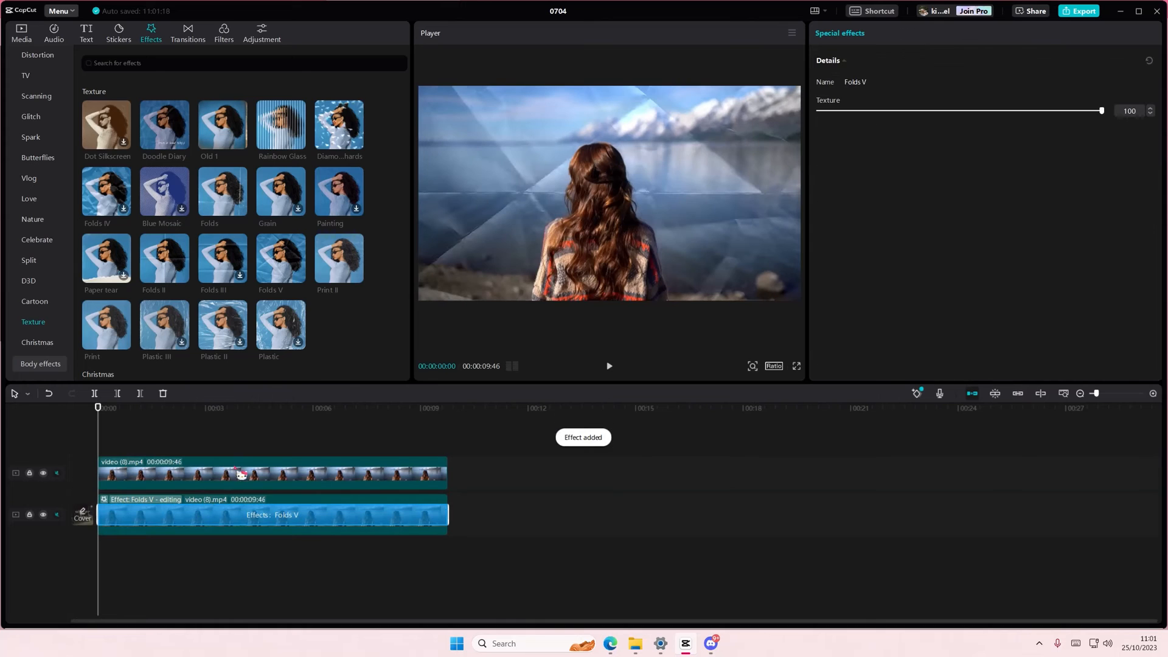
mouse_move(1116, 162)
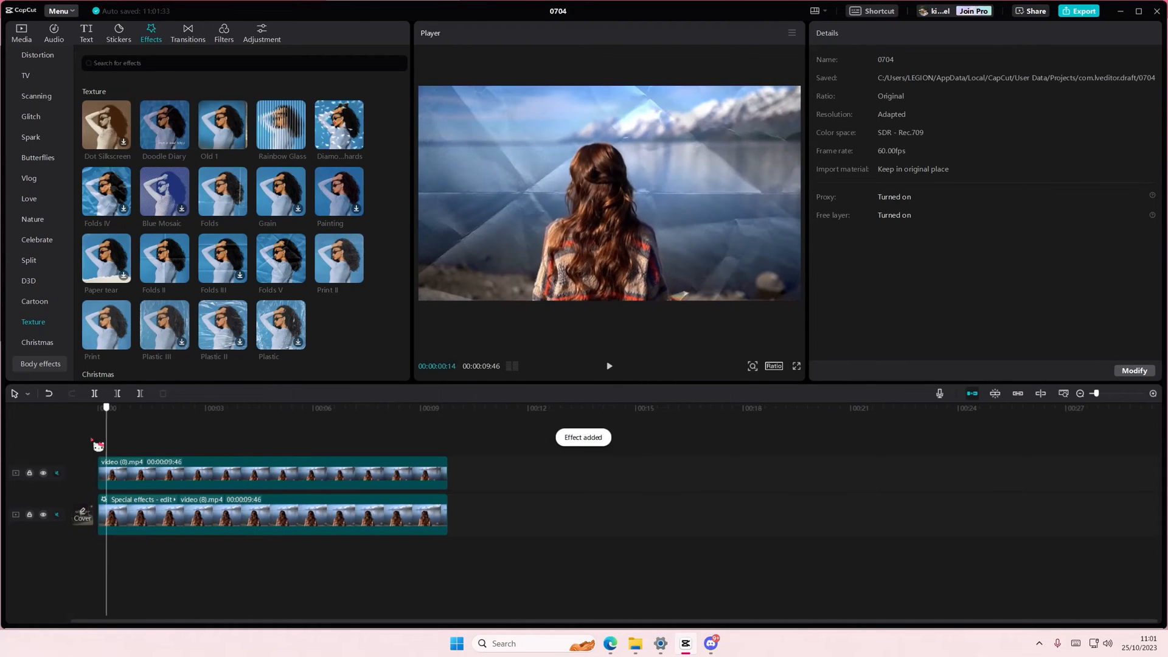
Find and apply the Mosaic effect to the background clip with Blur strength 21
scroll(down, 3)
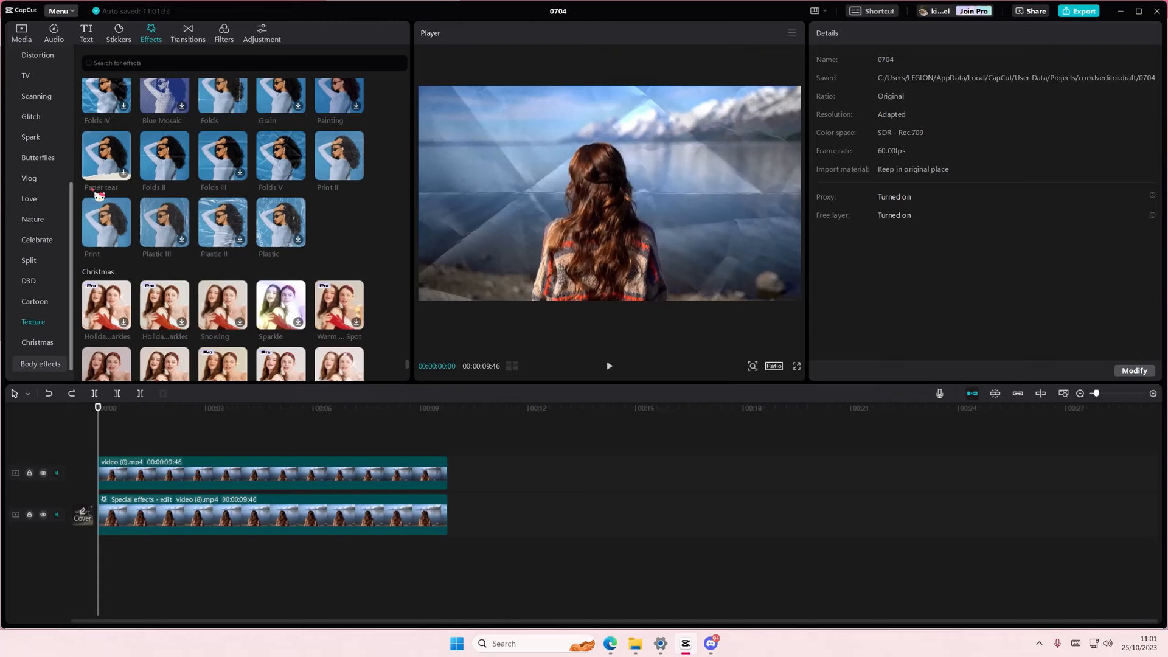
text(h)
text(blur)
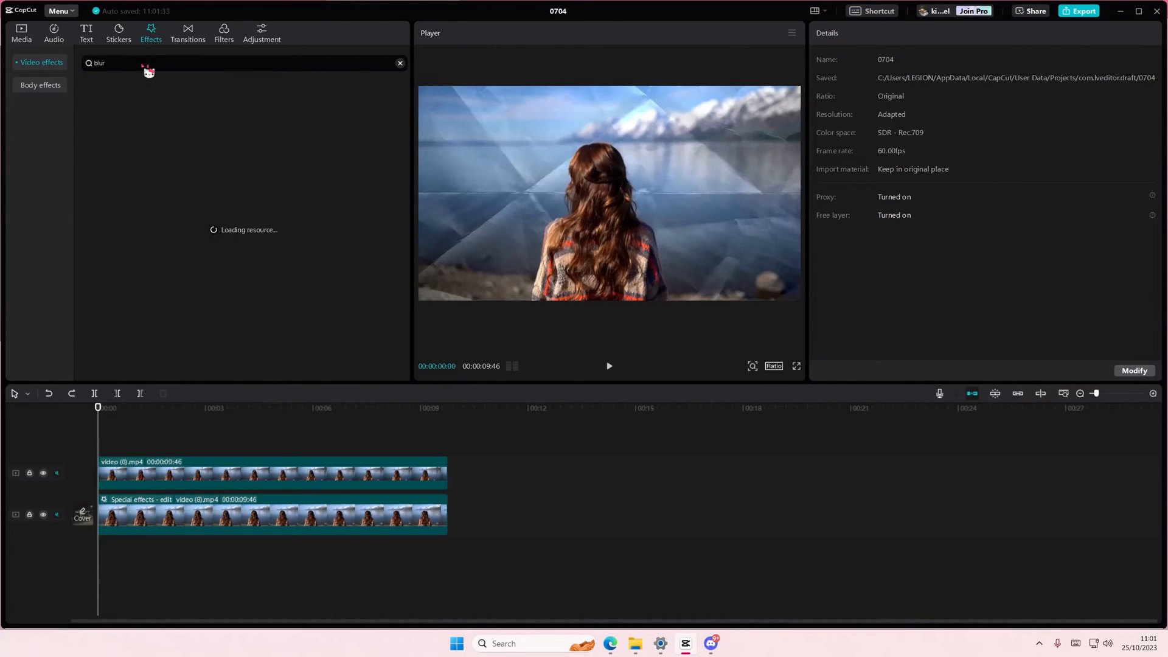
text(mosaic)
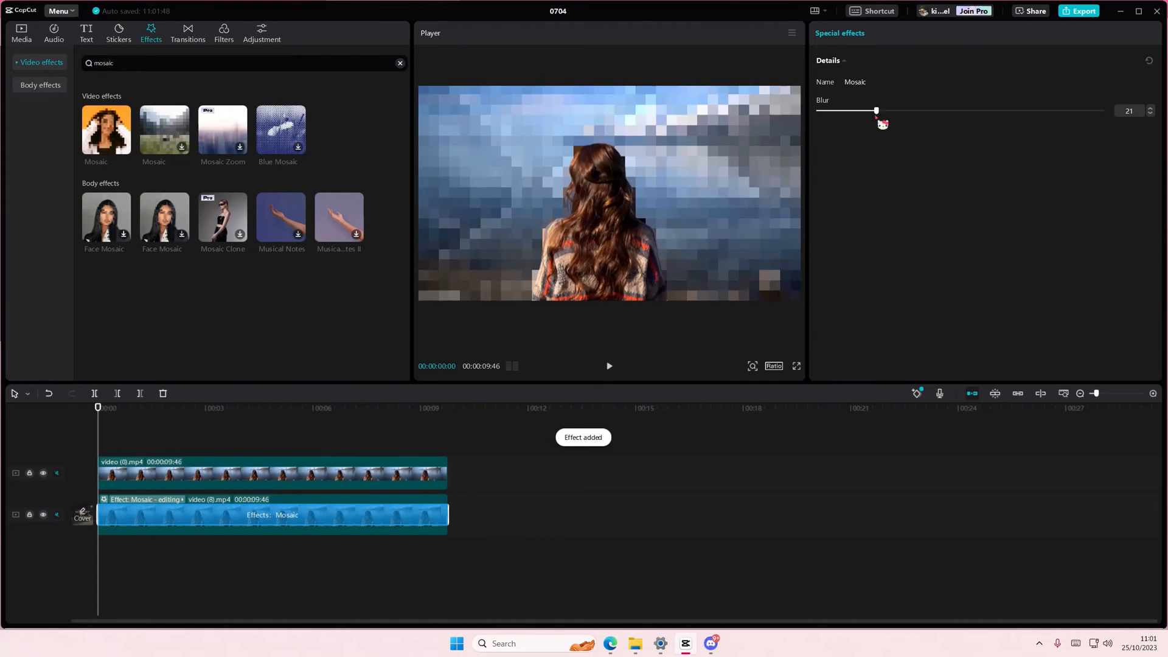
drag(875, 111, 1071, 110)
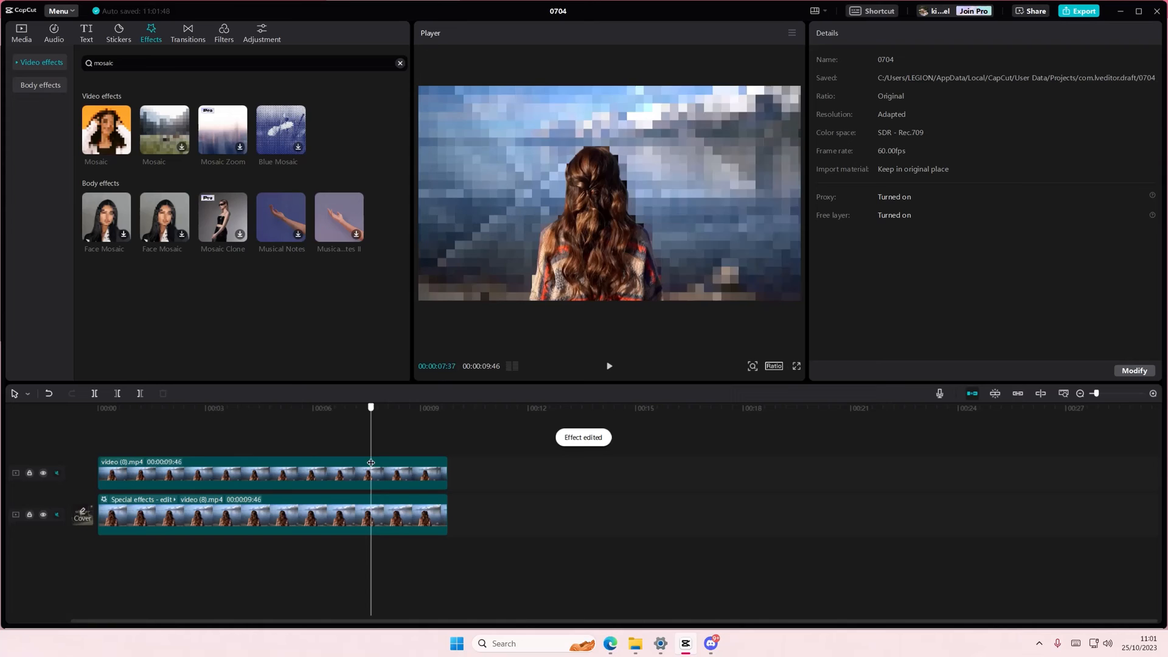
Undo to remove the Mosaic effect from the background clip
click(97, 407)
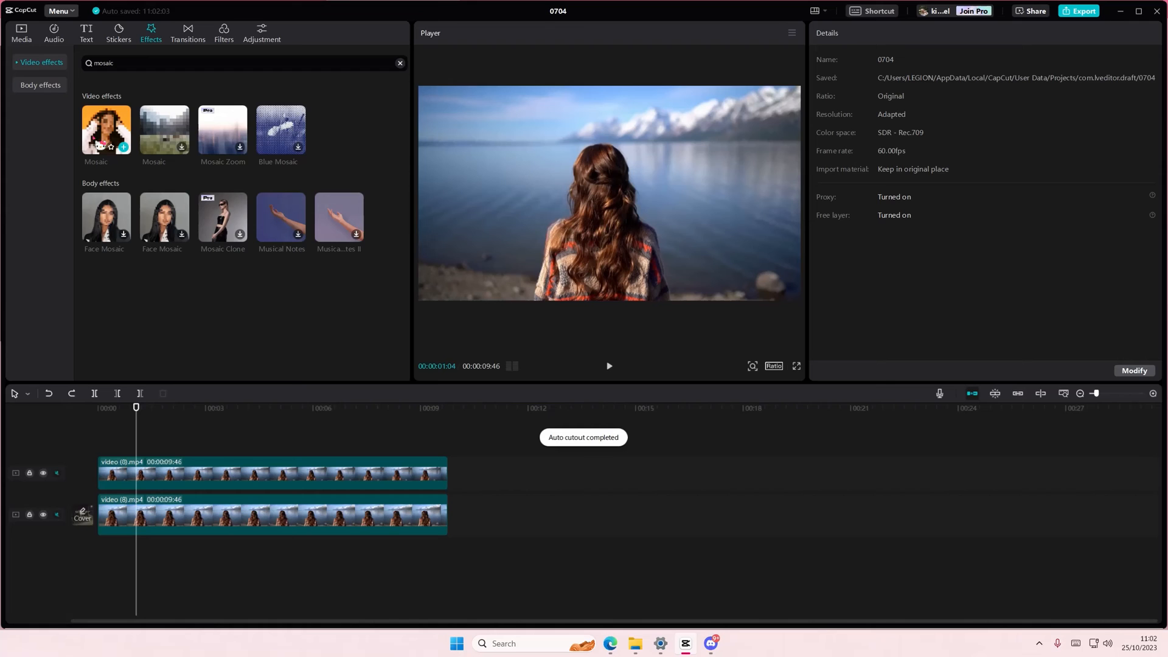
Redo to restore the Mosaic effect and play back the edited video
click(123, 146)
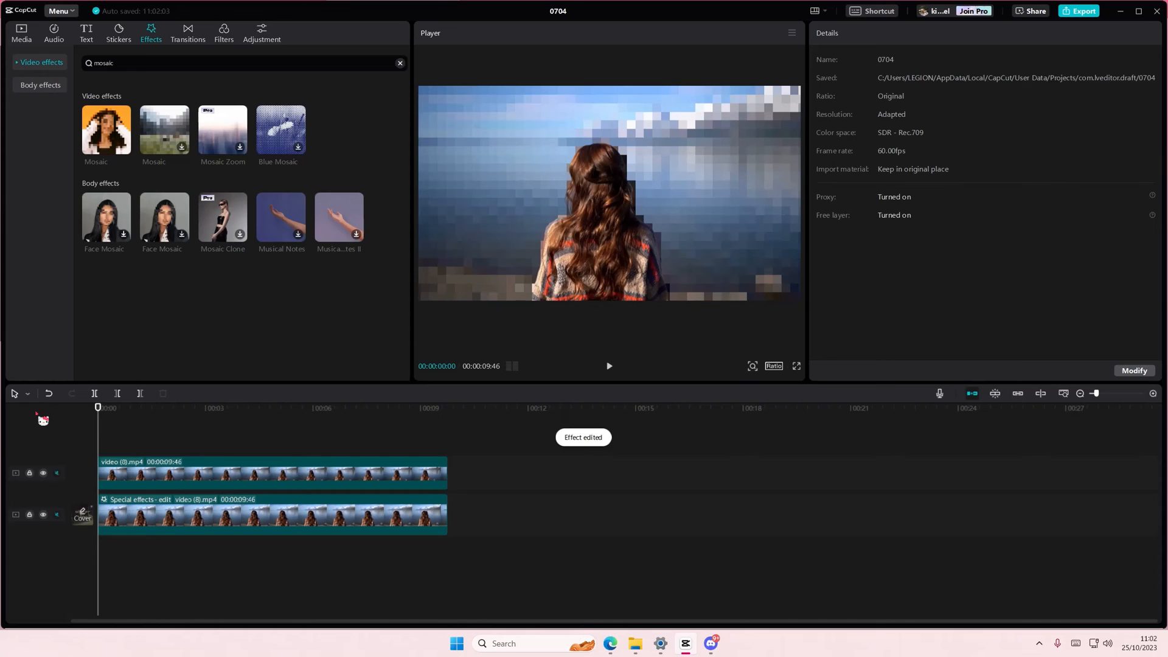
click(608, 366)
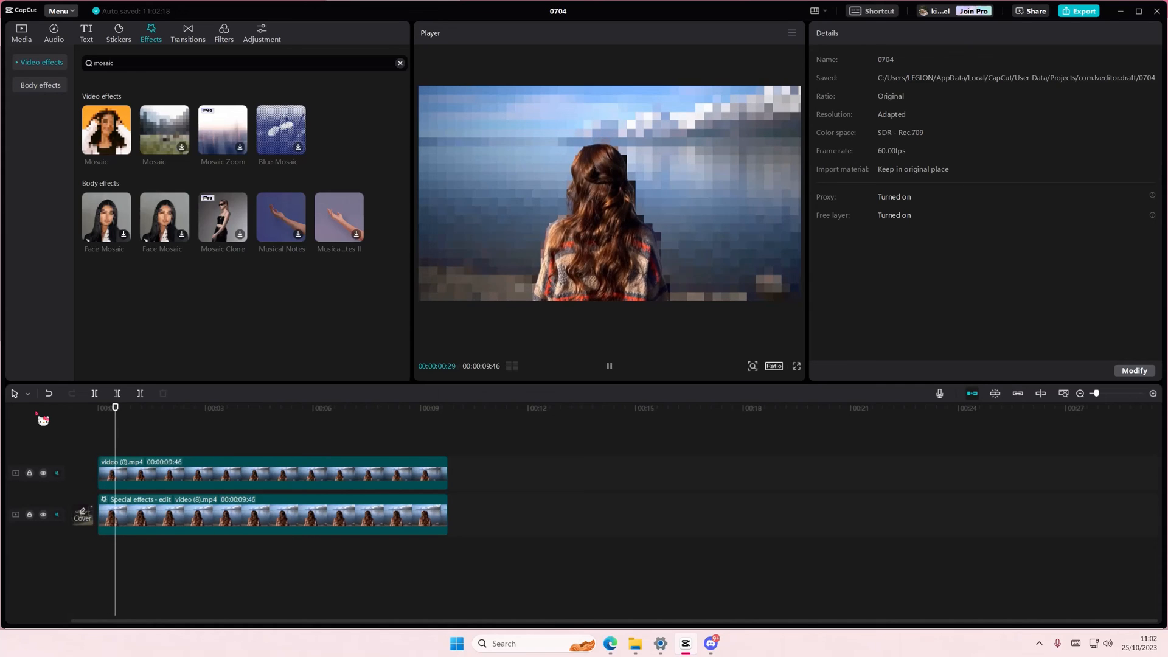